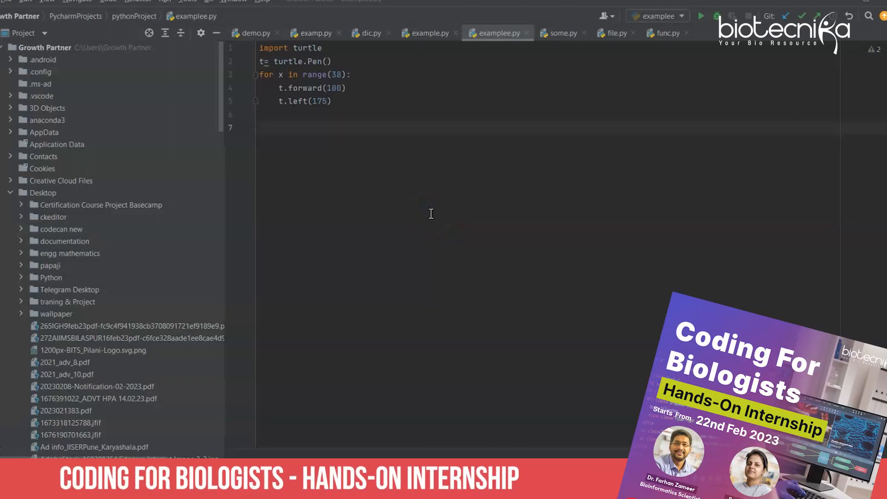
mouse_move(590, 208)
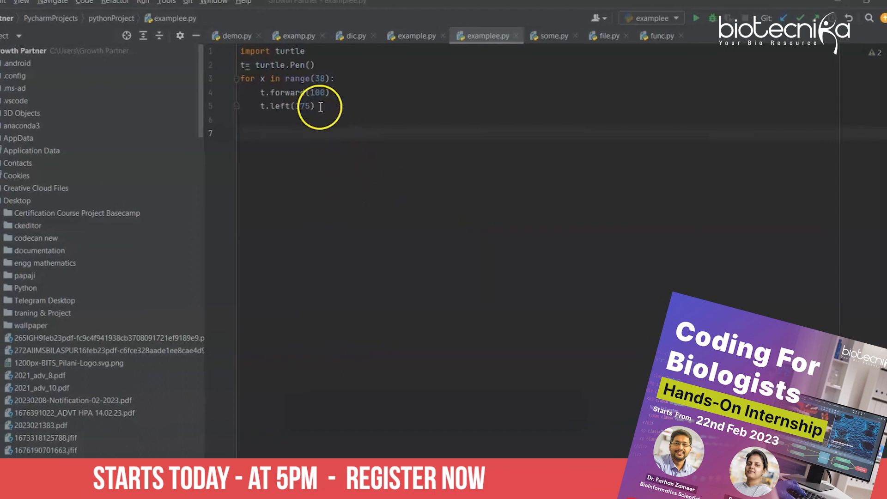
Run examplee.py to draw the narrow star (forward 100, left 175), then close its window.
left_click(696, 18)
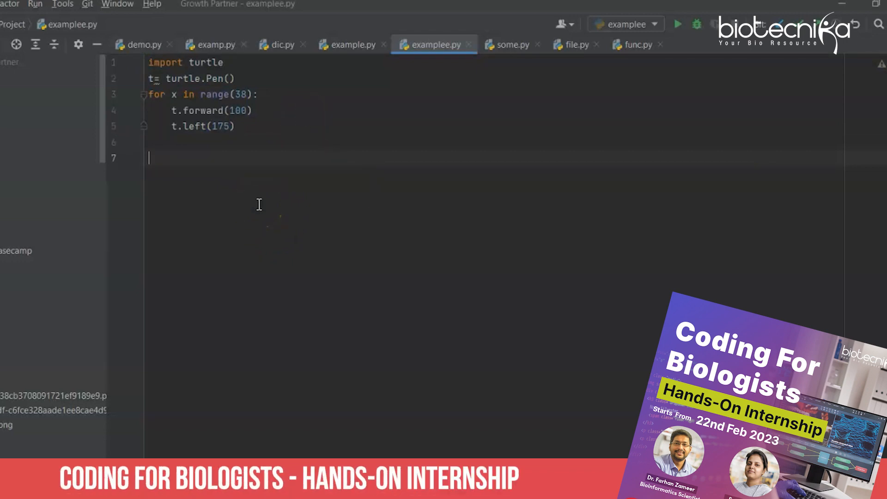
left_click_drag(174, 78, 235, 126)
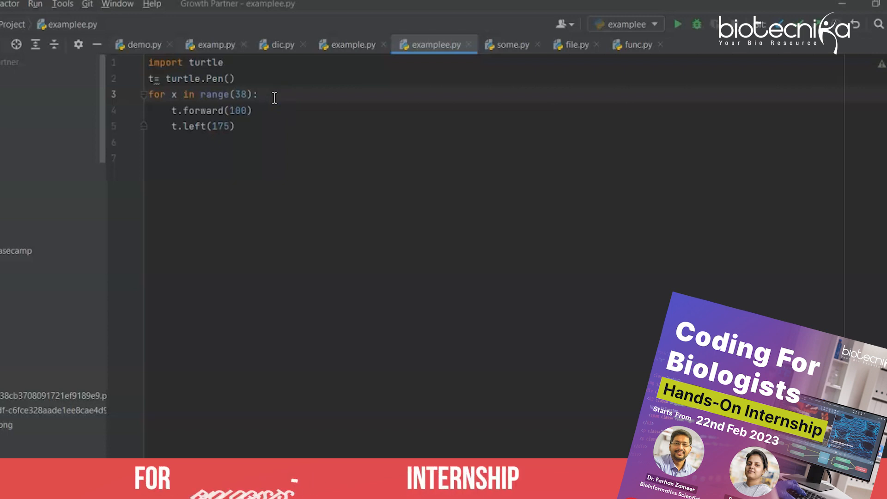
mouse_move(263, 217)
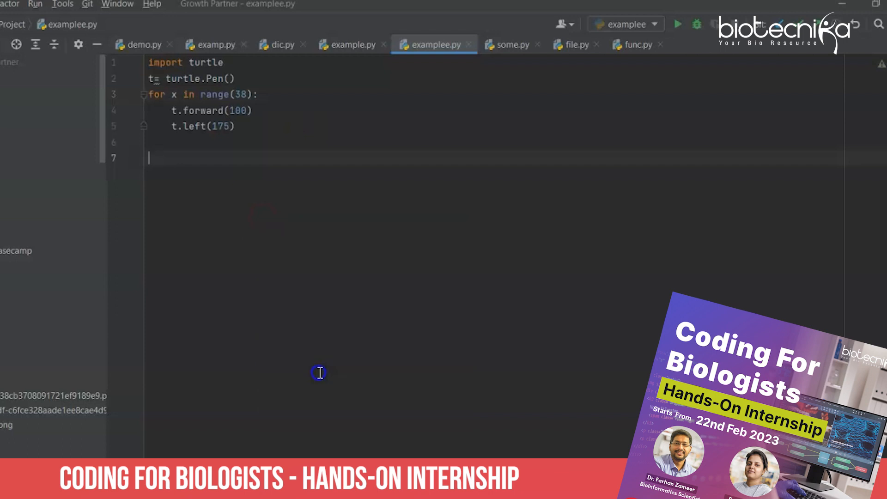
left_click(677, 25)
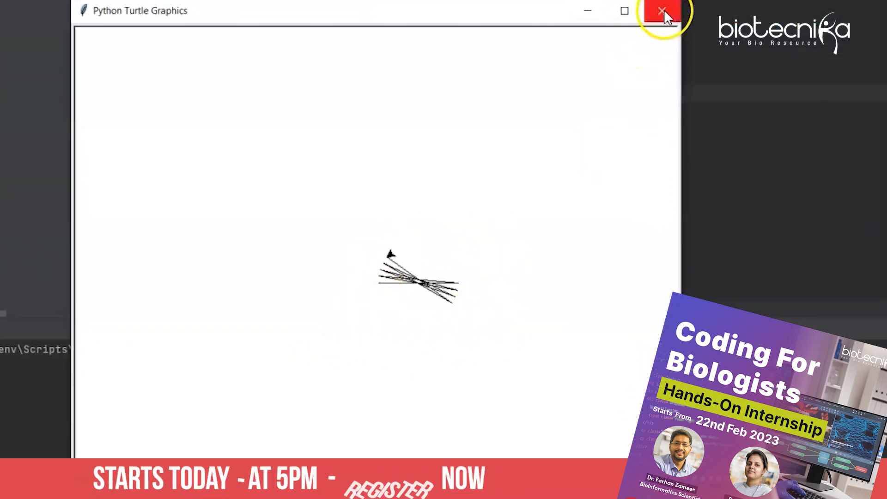
left_click(662, 10)
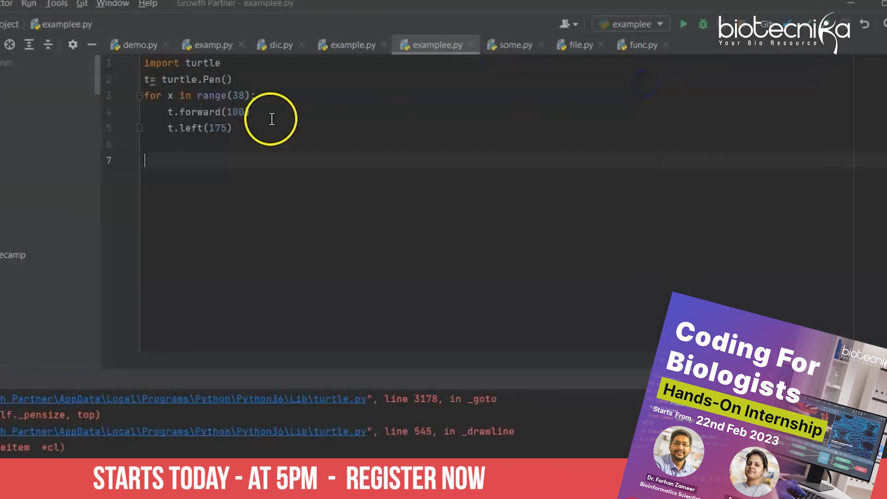
mouse_move(243, 76)
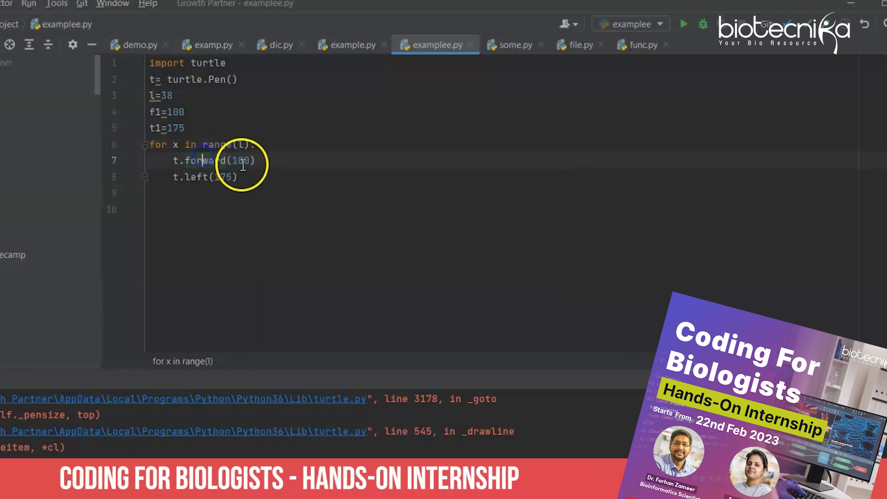
Replace 38, 100 and 175 with variables l, f1 and t1 in the loop, then rerun.
type("f")
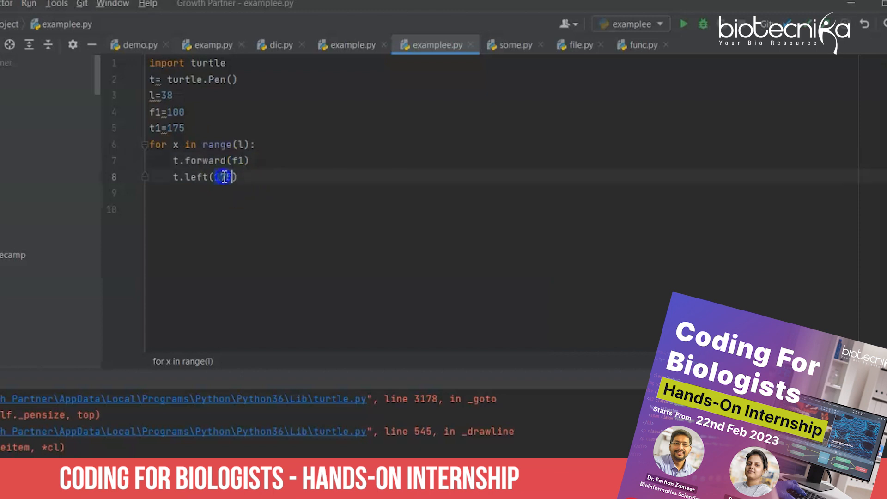
type("t")
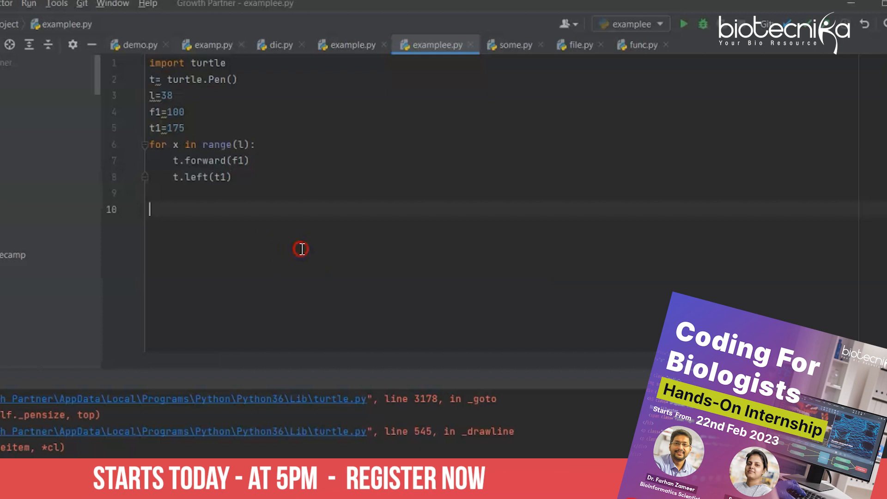
left_click(683, 24)
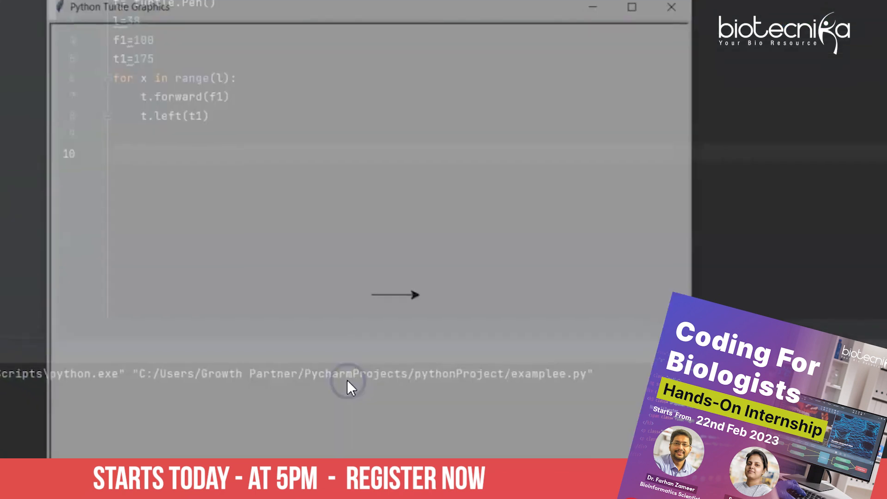